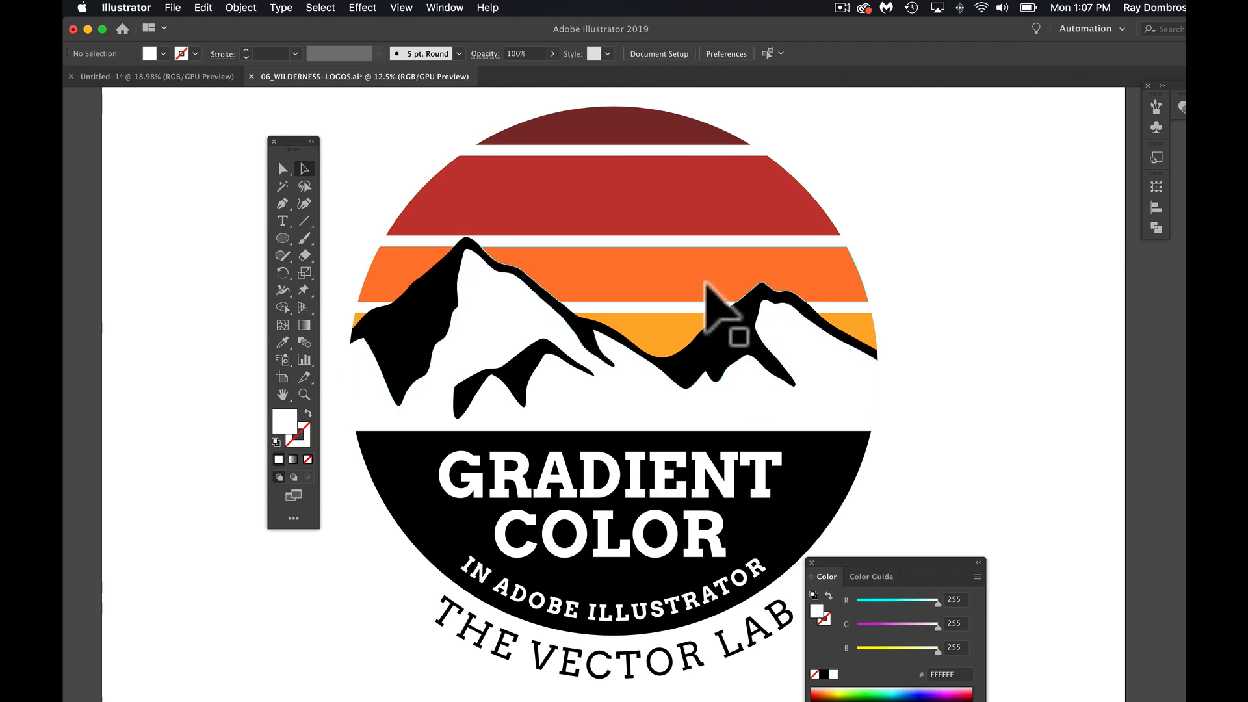
mouse_move(672, 240)
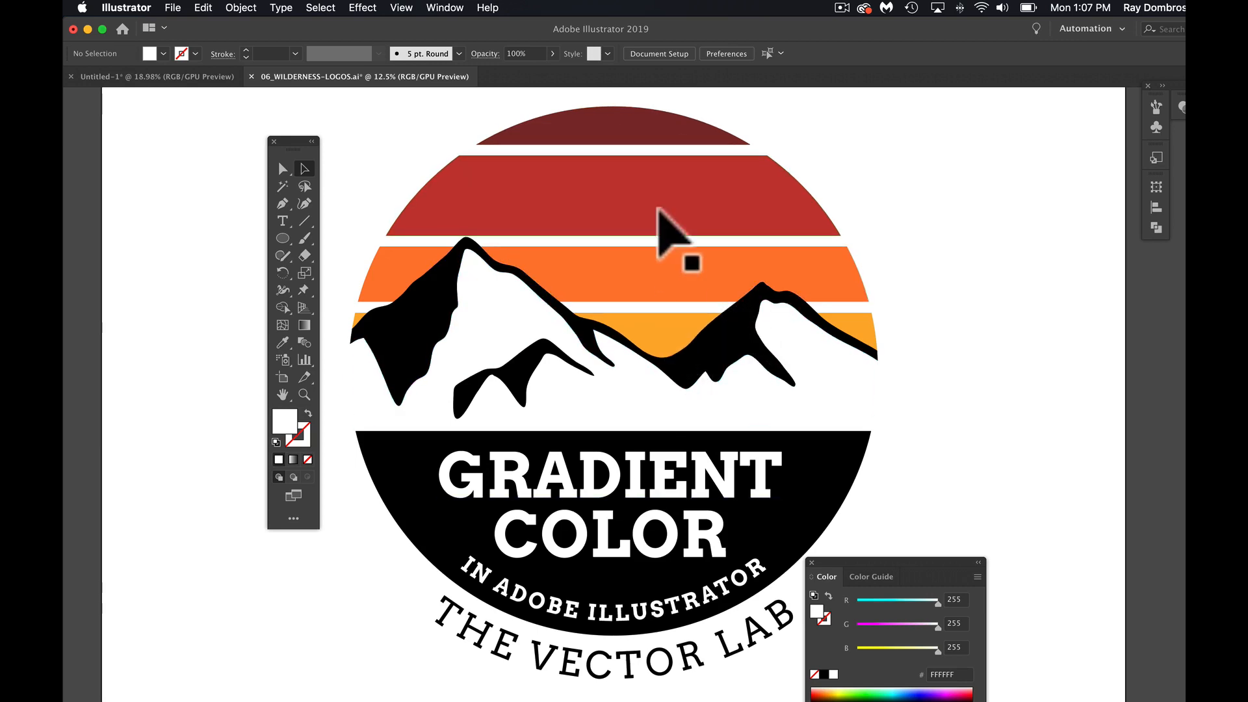
mouse_move(617, 199)
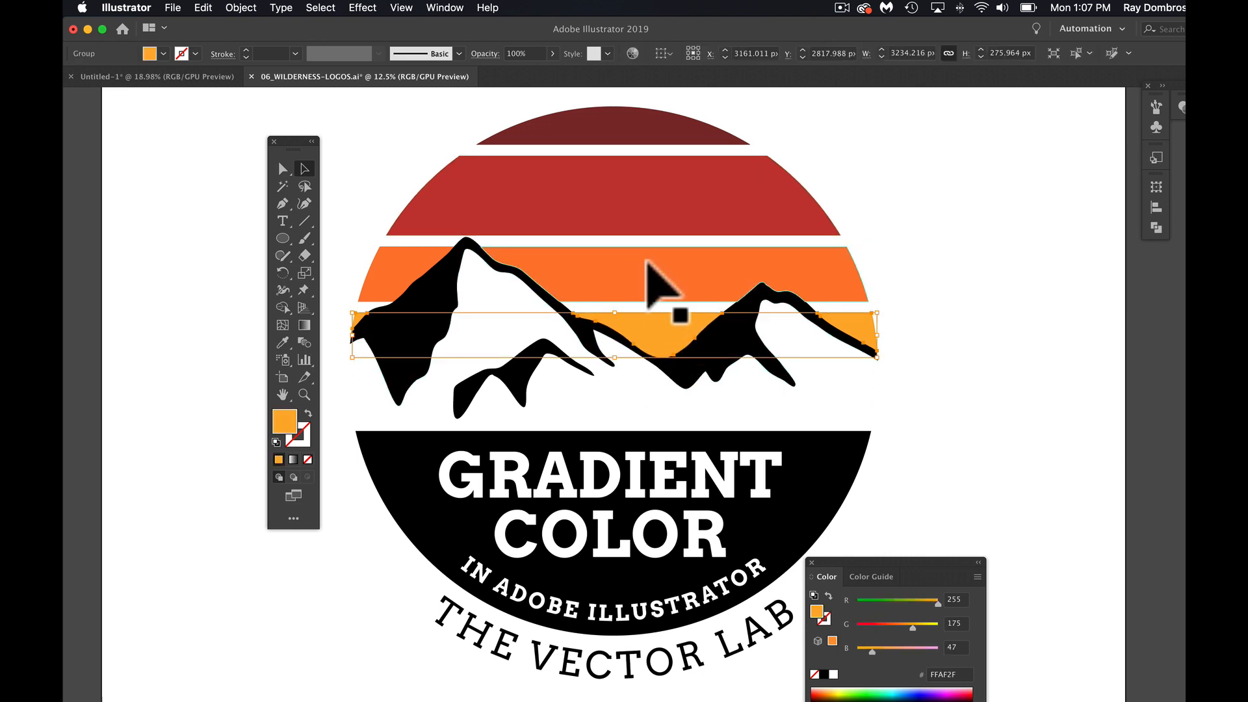
Inspect the current fill colour of one of the logo's sunset stripes.
click(613, 128)
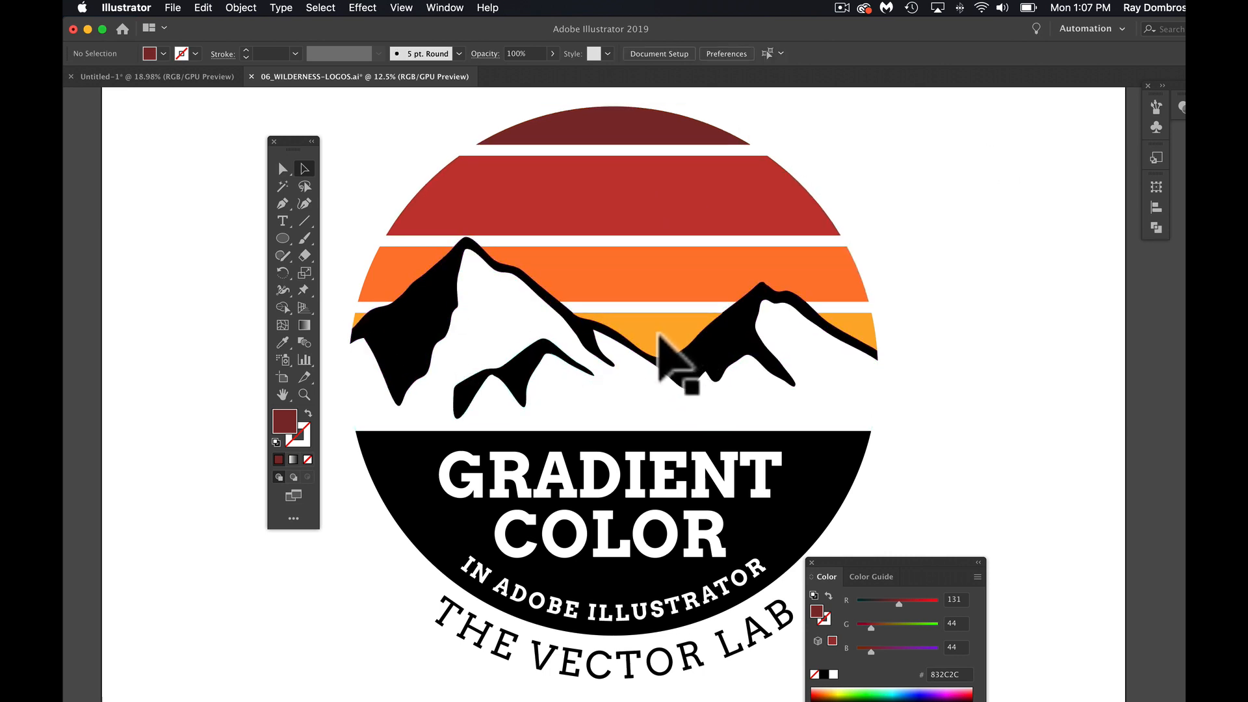
mouse_move(608, 167)
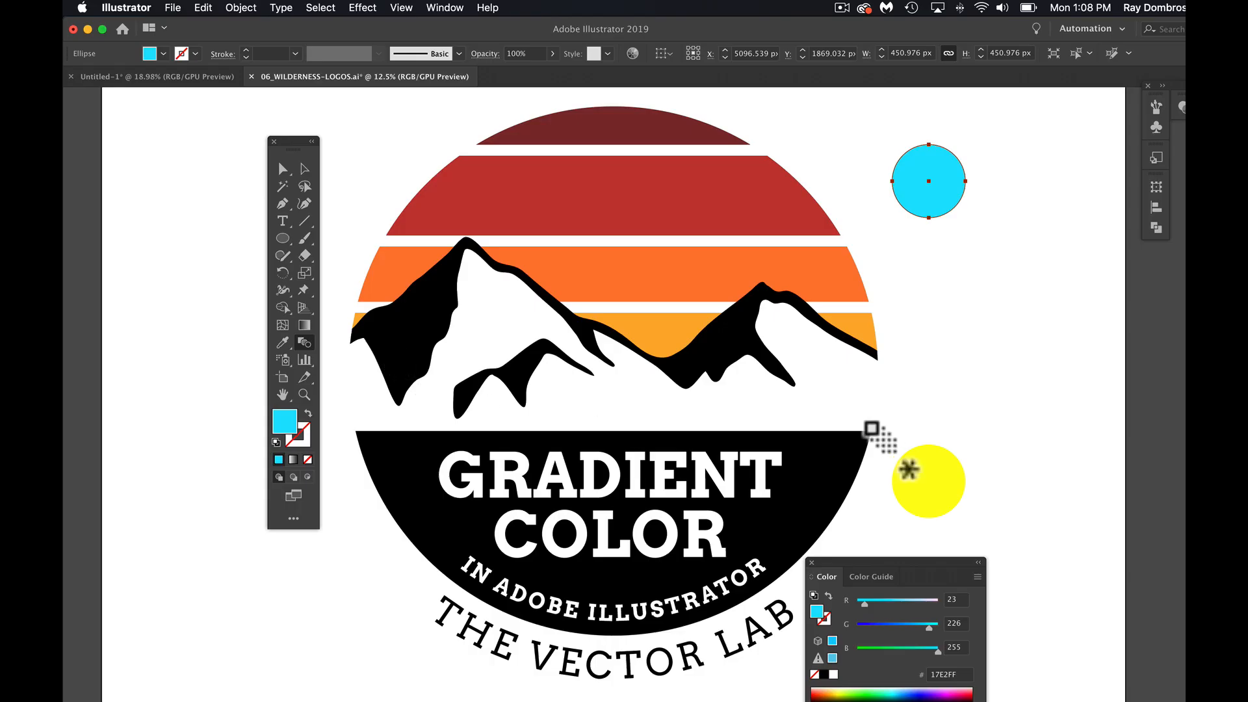
mouse_move(927, 481)
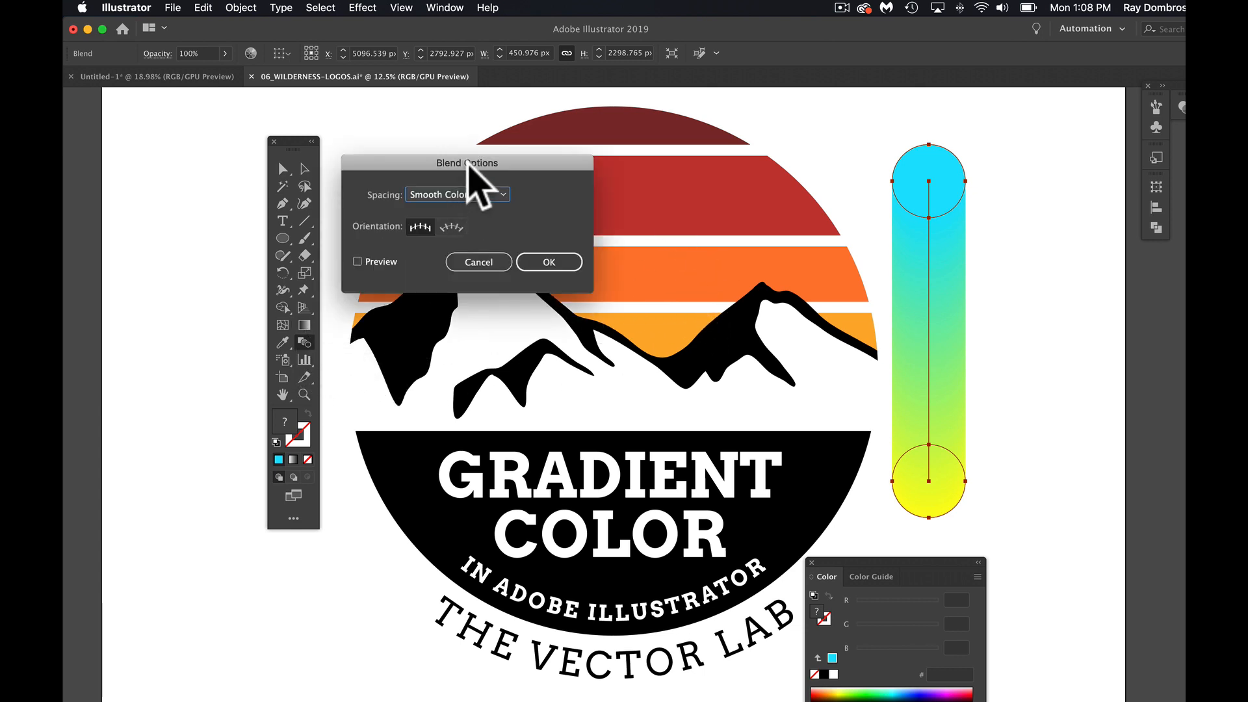
Set Blend Options spacing to Specified Steps with 2 steps, giving four cyan-to-yellow circles.
click(456, 194)
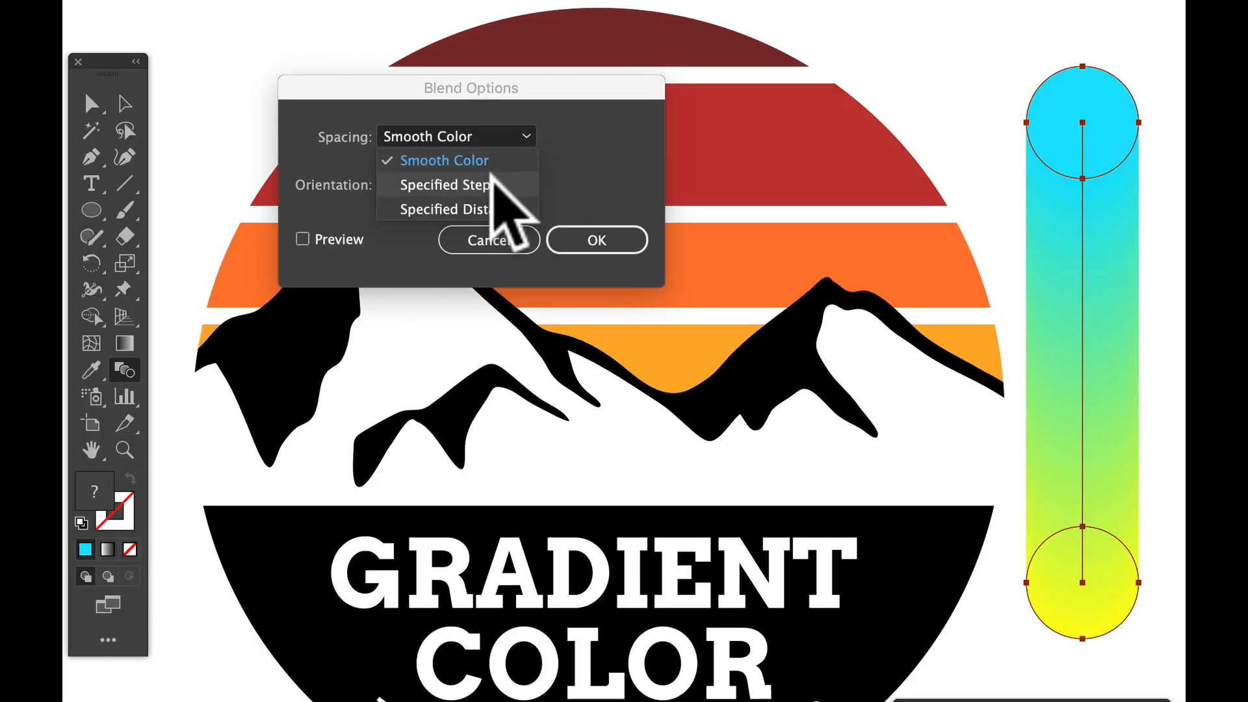
click(445, 185)
text(2)
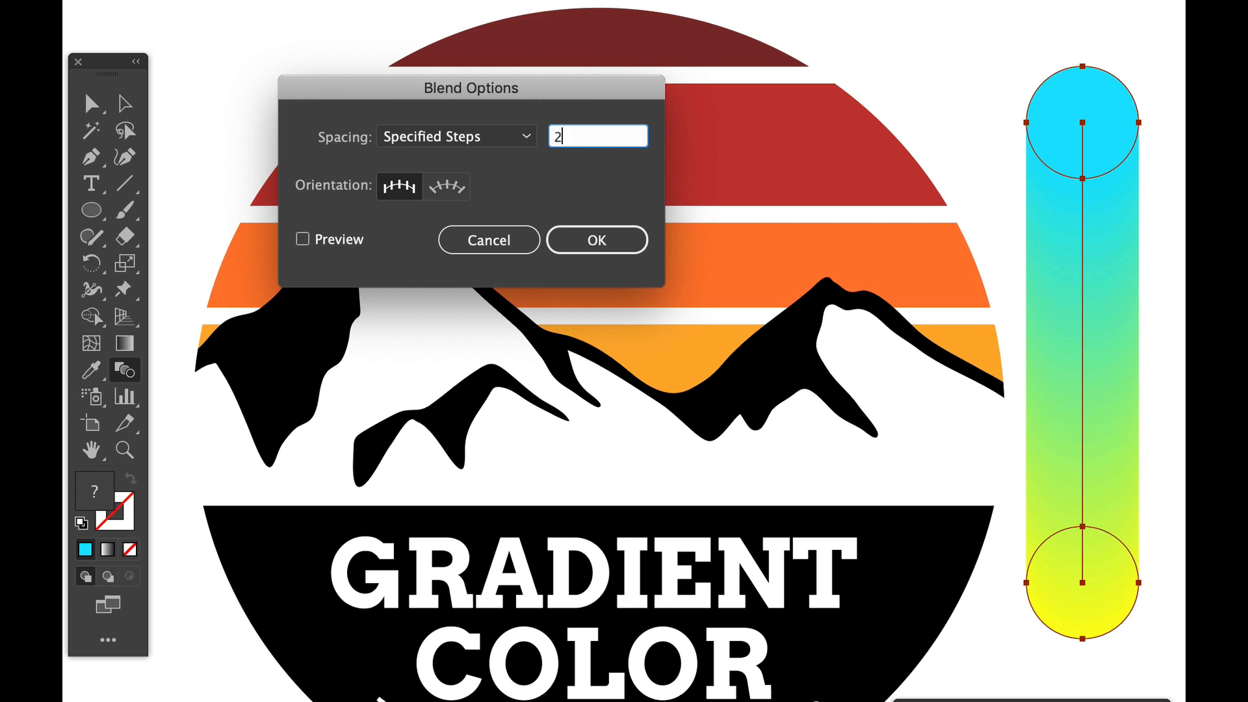
click(597, 239)
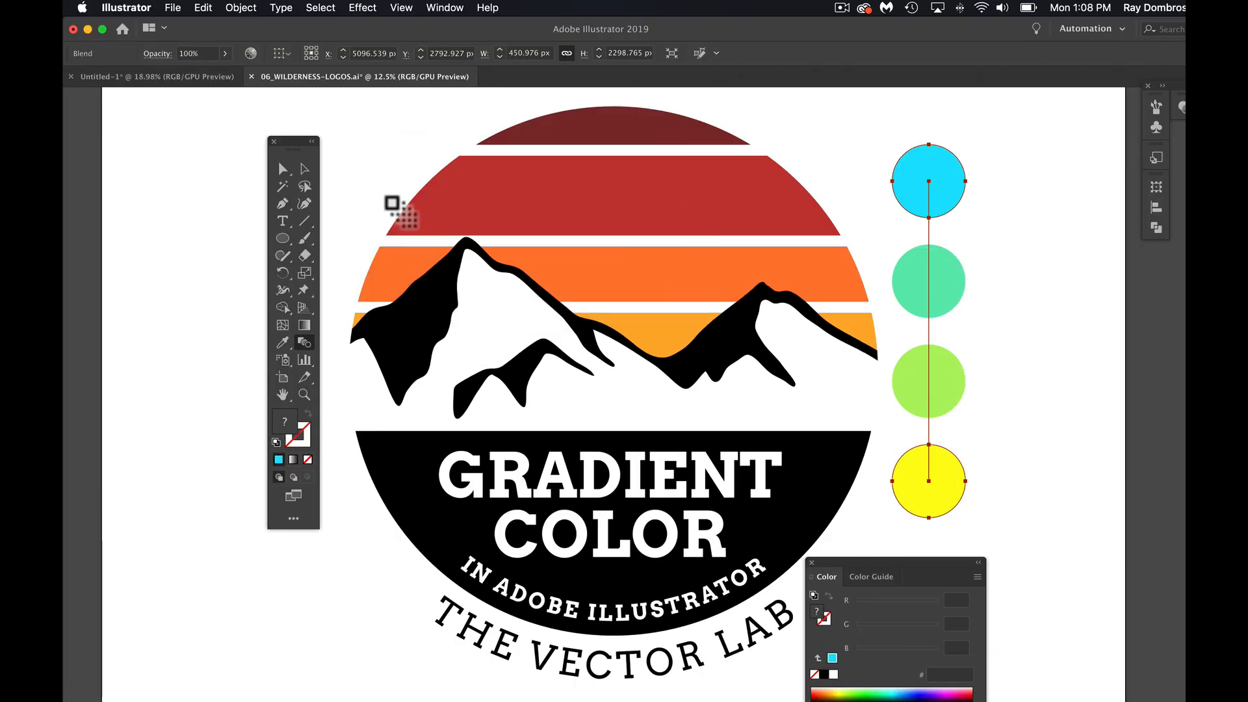
mouse_move(948, 270)
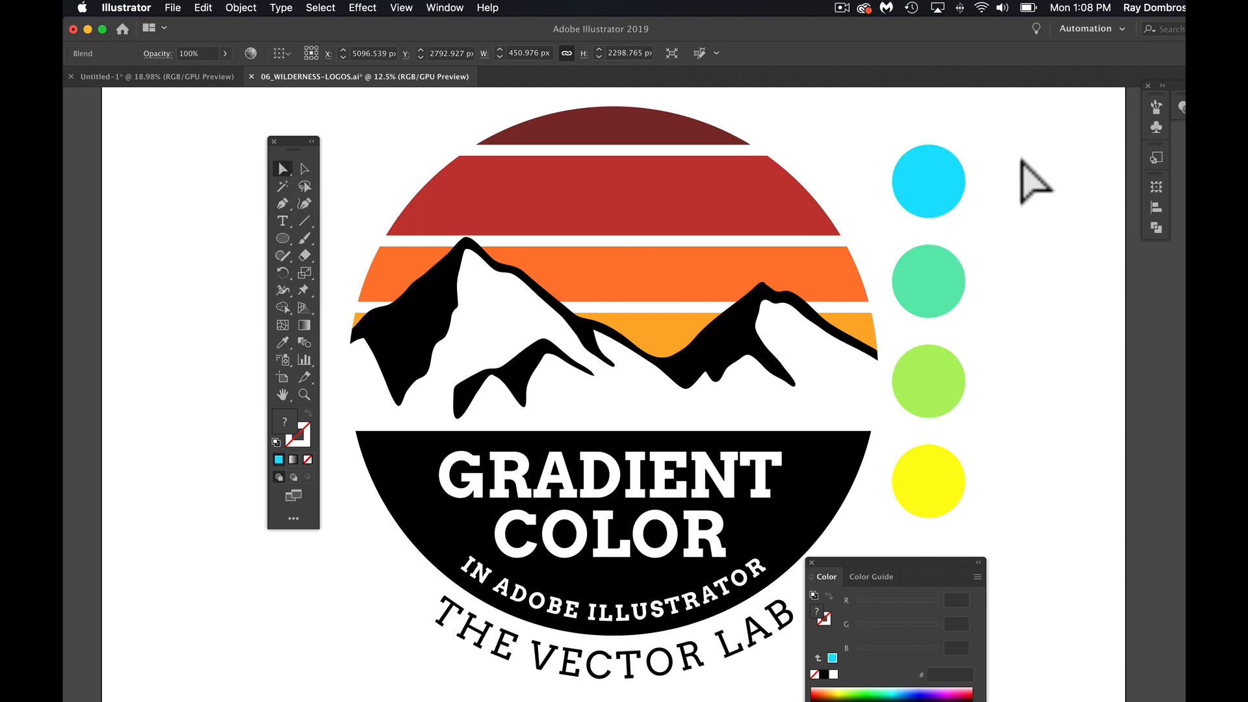
Deepen the top circle to sky blue and expand the blend into four separate circles.
click(929, 181)
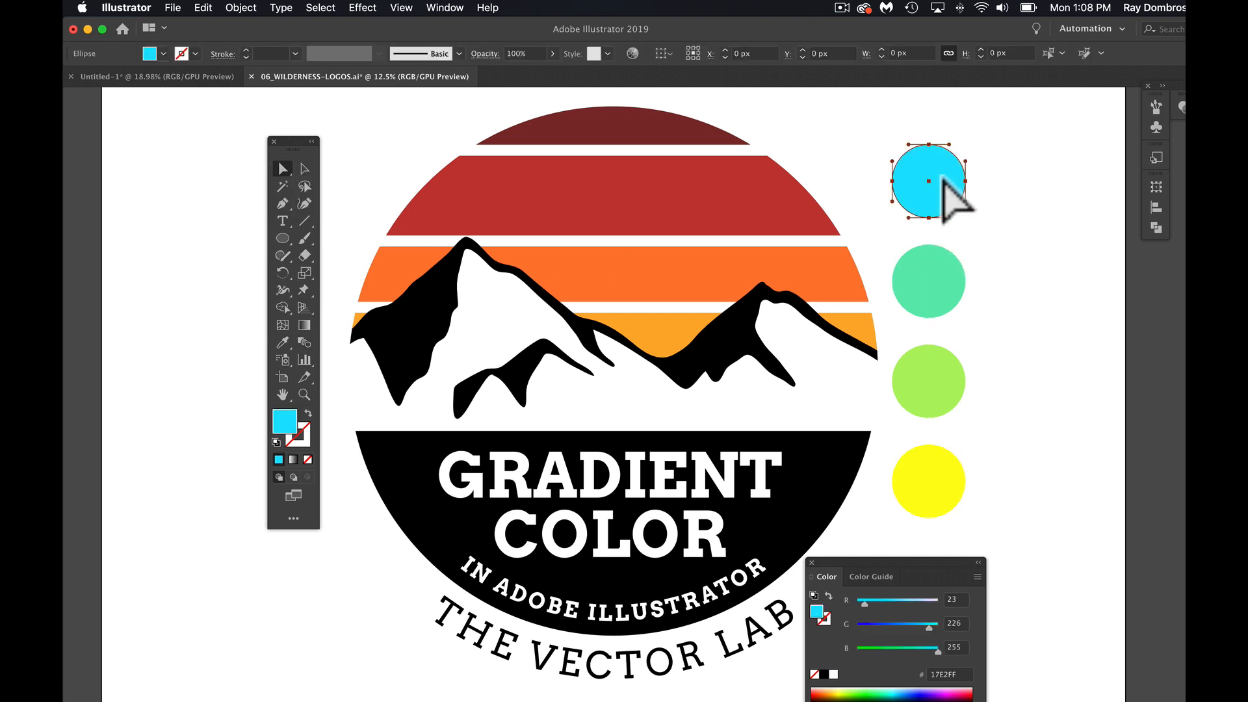
click(927, 181)
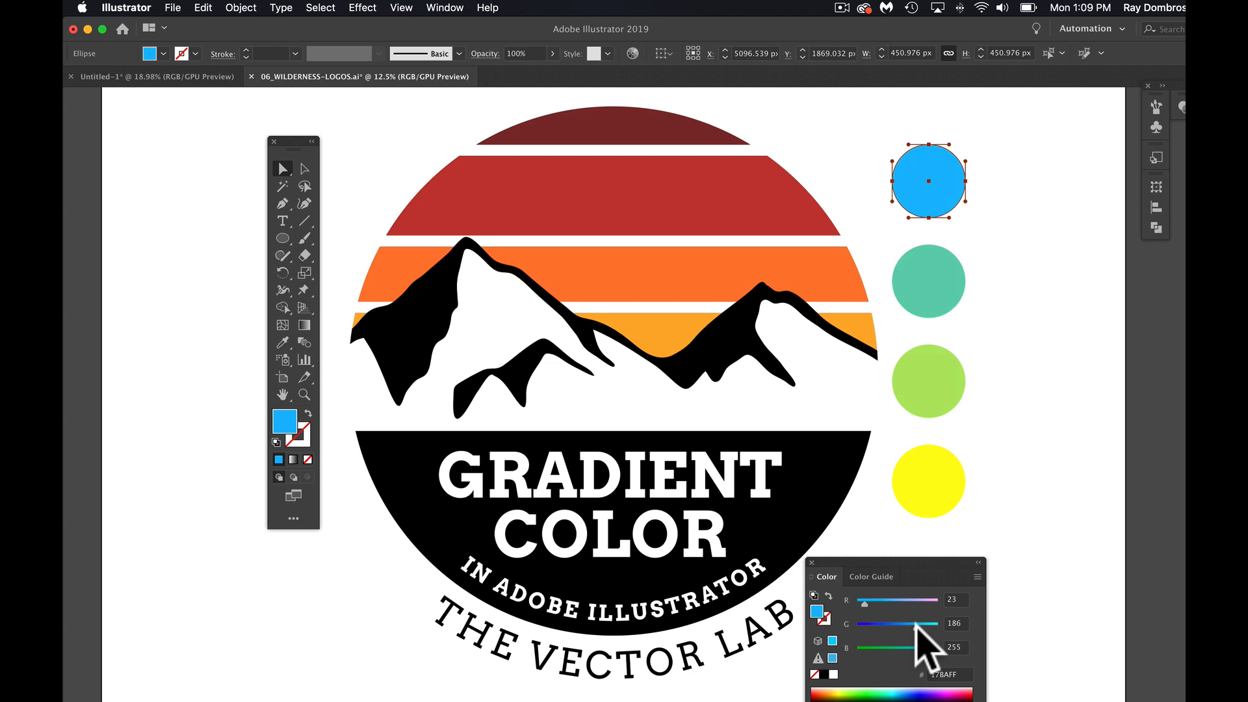
mouse_move(286, 214)
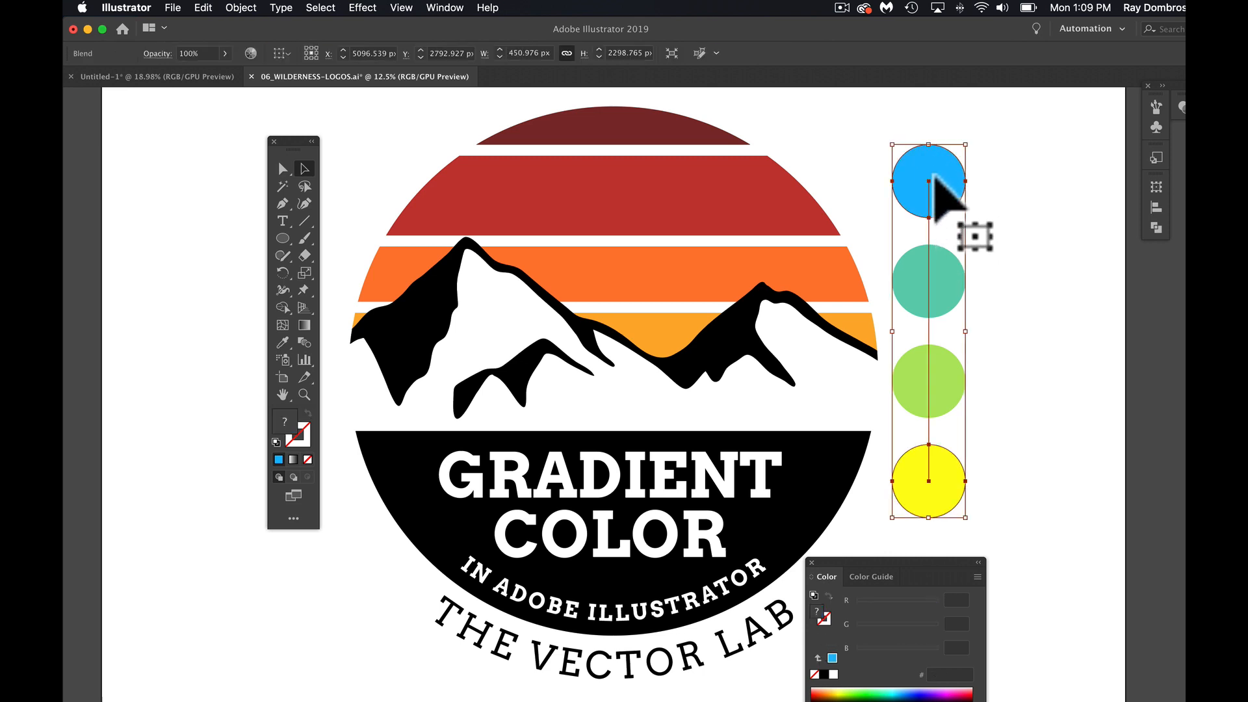
click(241, 8)
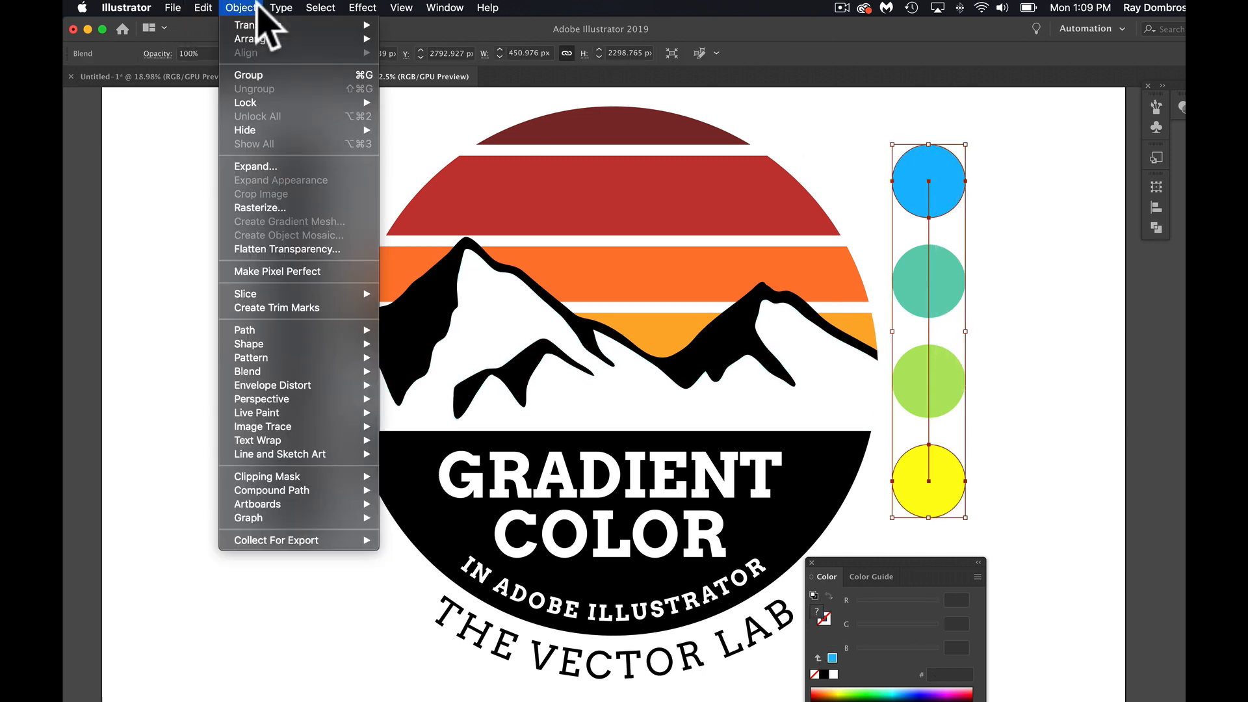
click(257, 167)
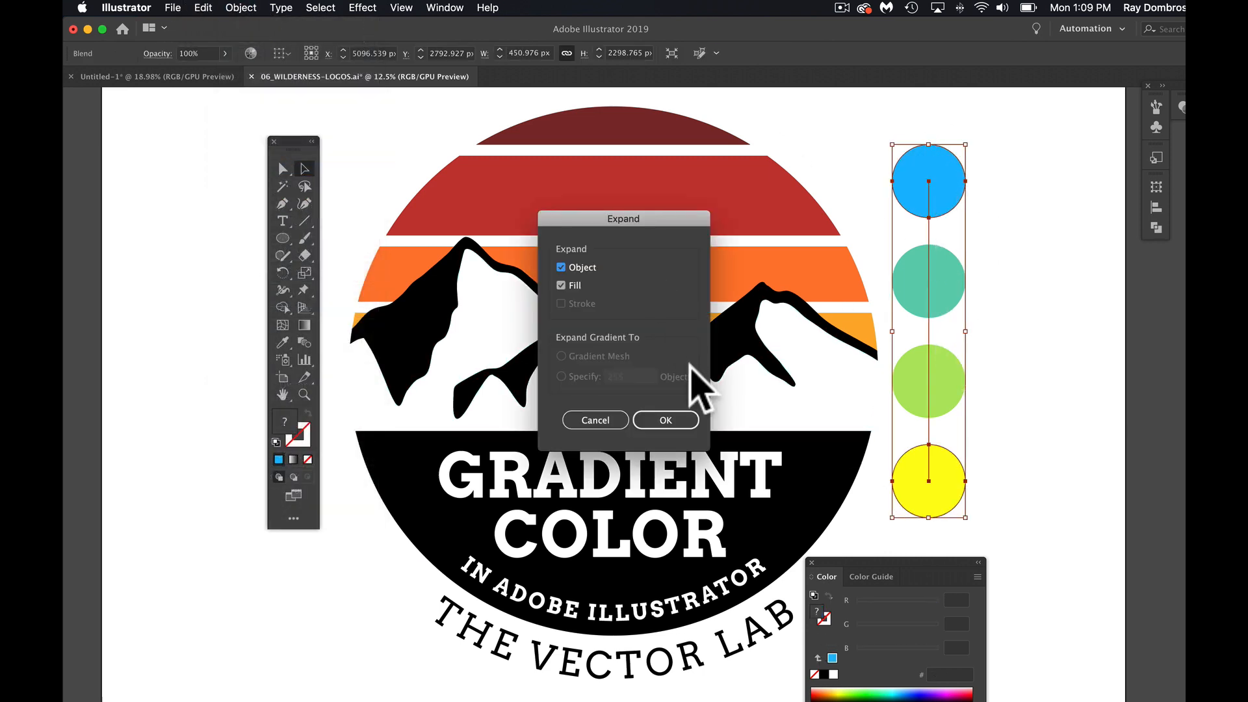
click(666, 420)
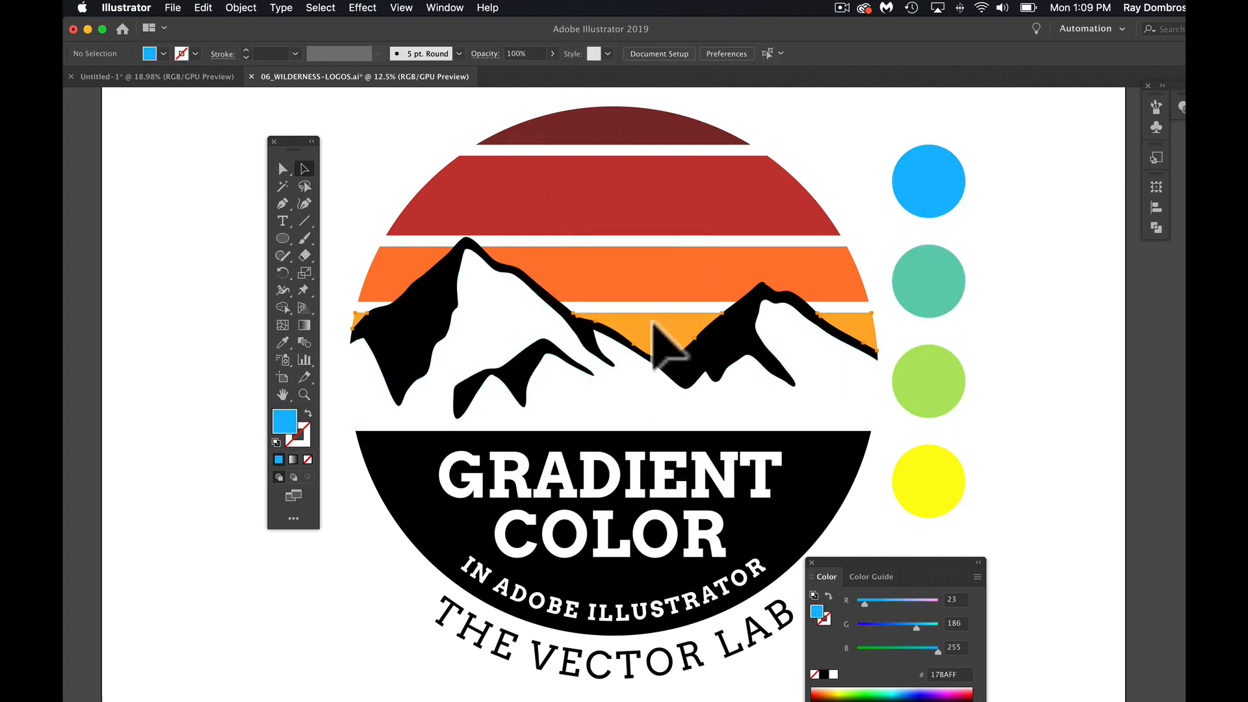
Recolour the four sunset stripes blue, teal, lime and yellow by sampling the matching circles.
click(927, 480)
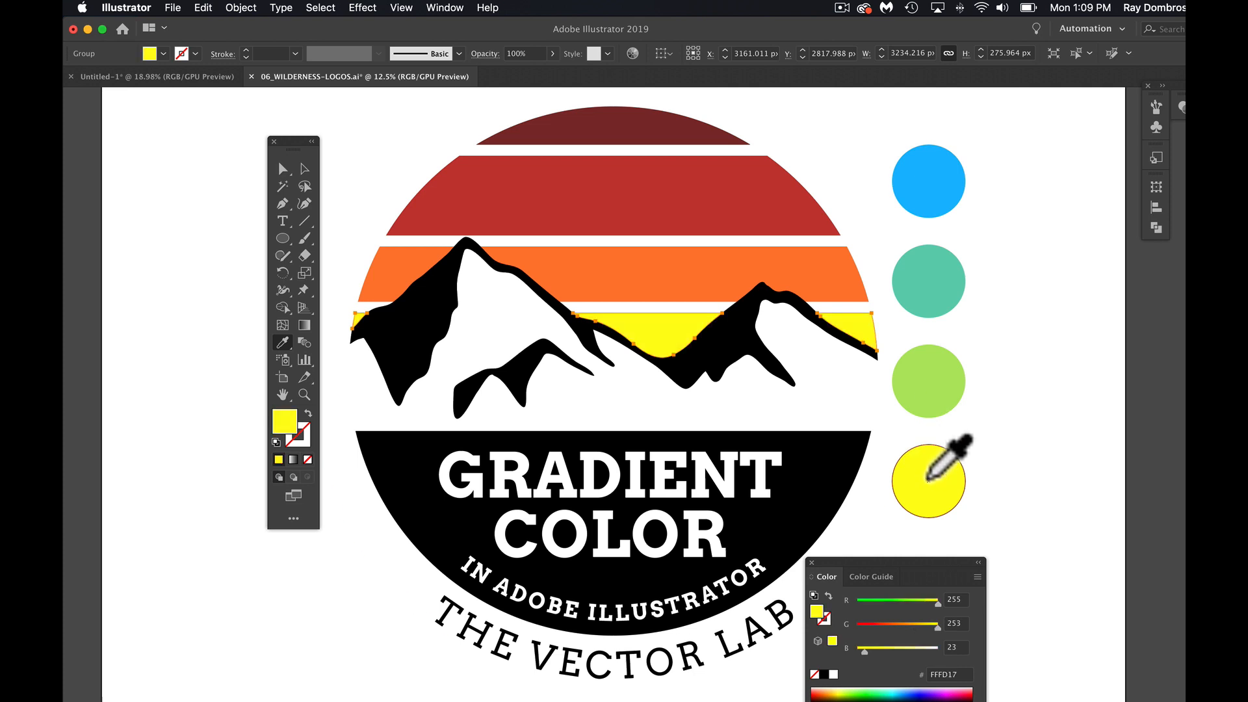
click(927, 381)
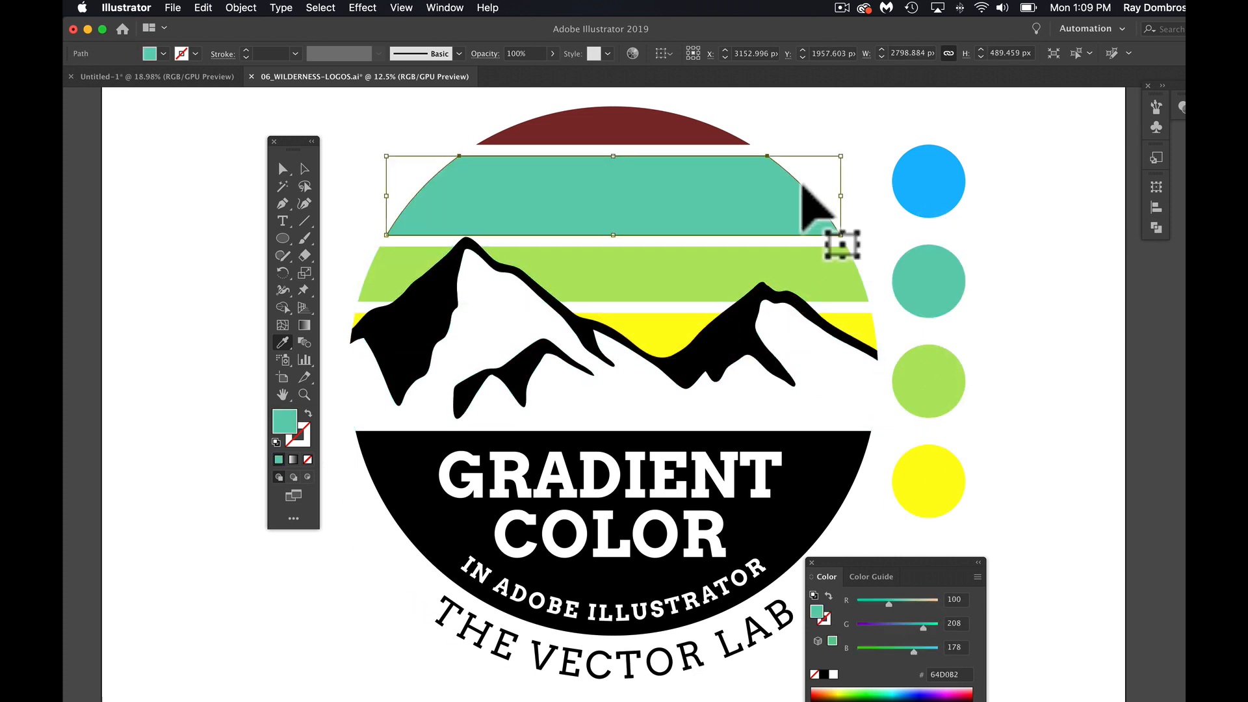
click(927, 181)
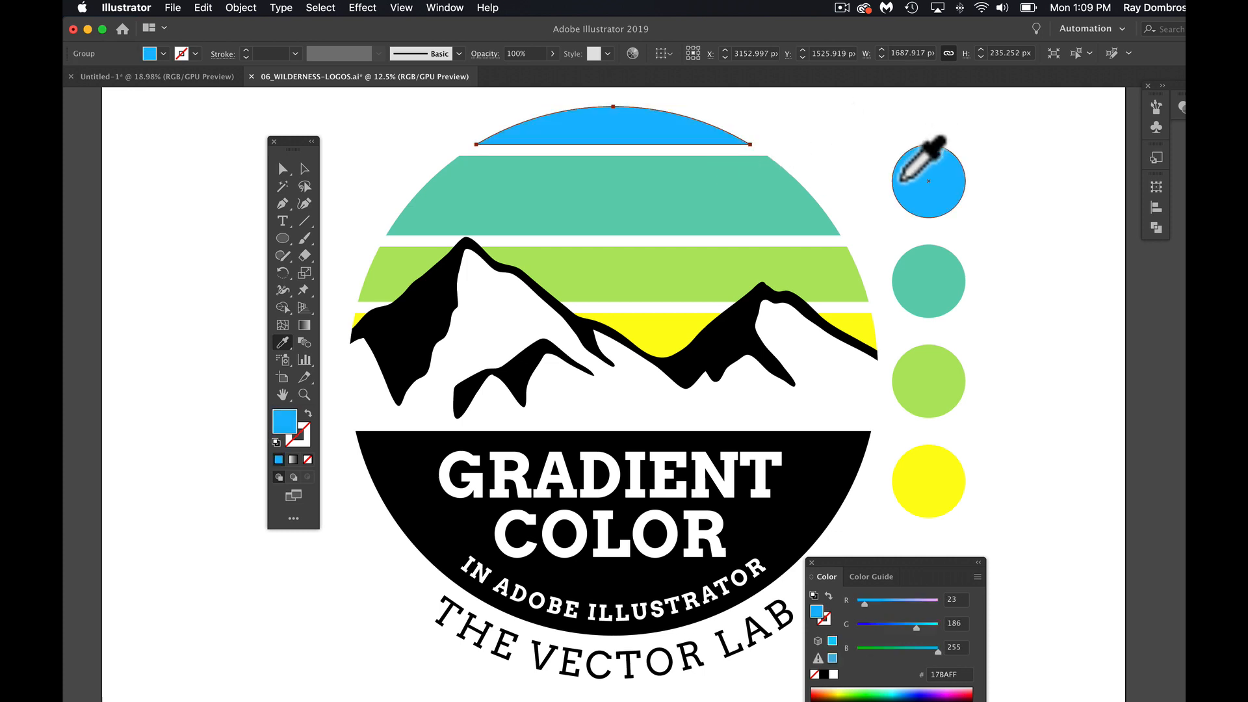
mouse_move(529, 231)
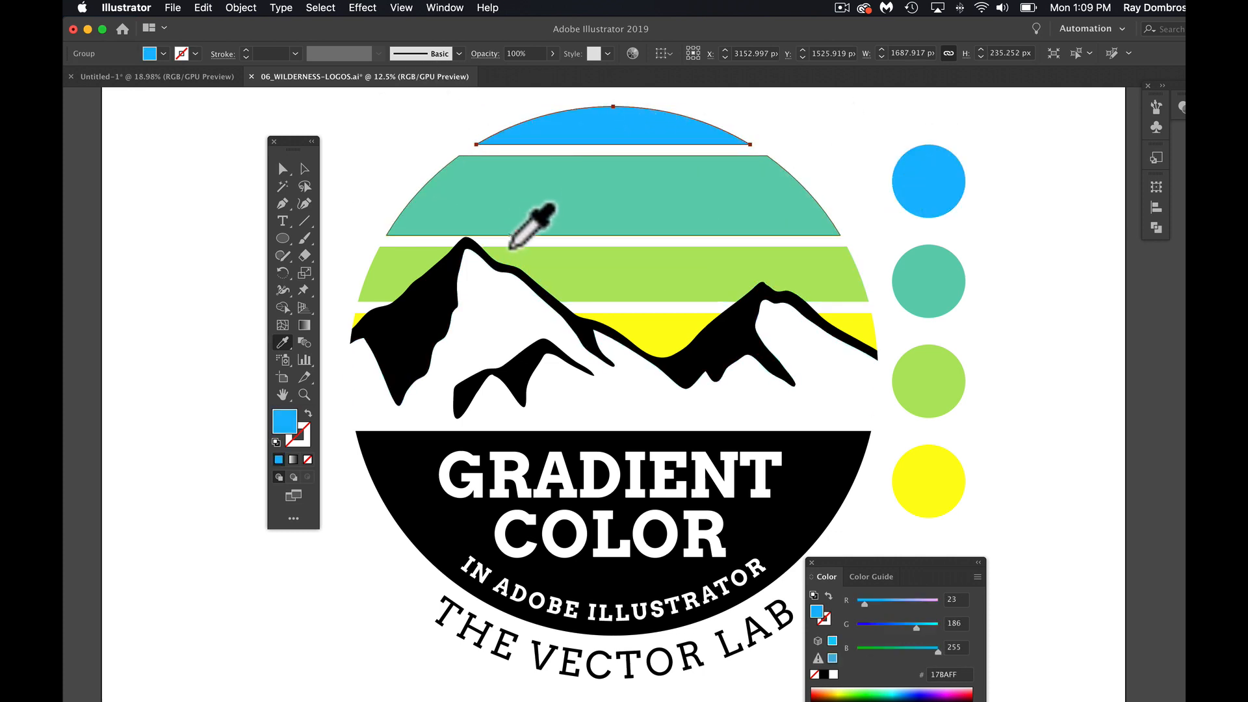
click(283, 169)
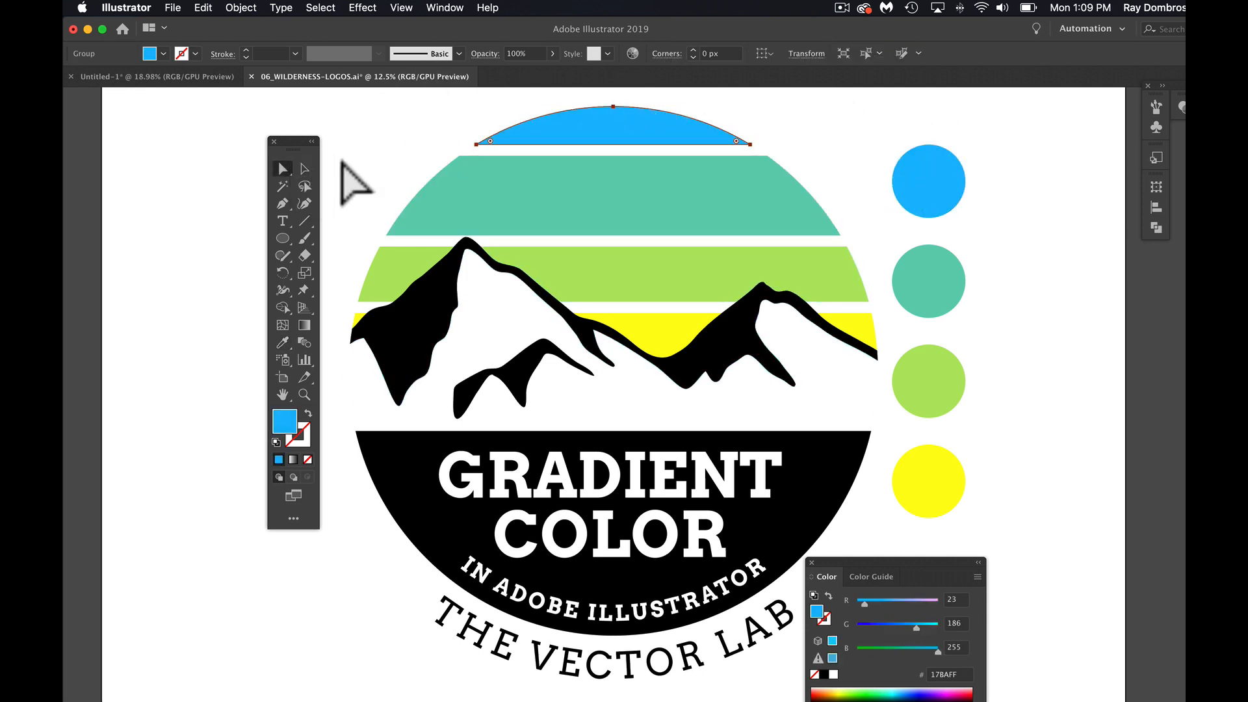